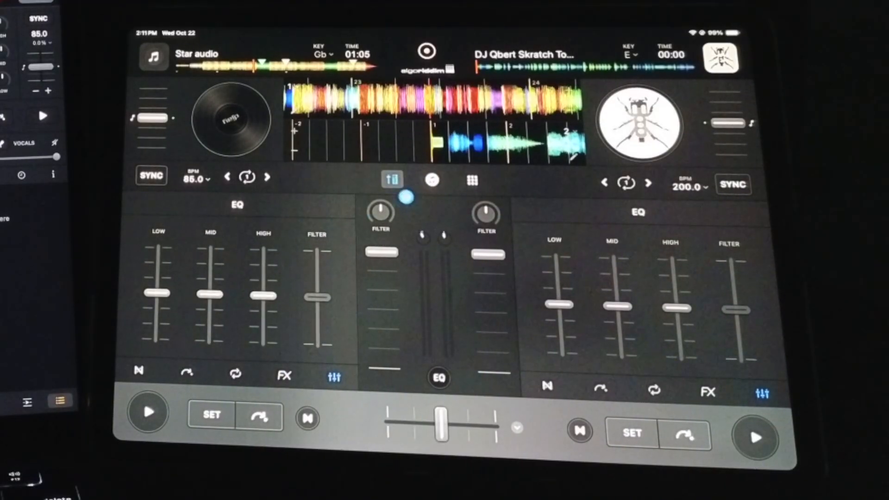
Reveal the iPad's music library below the decks, with Apple Music as the source
click(431, 180)
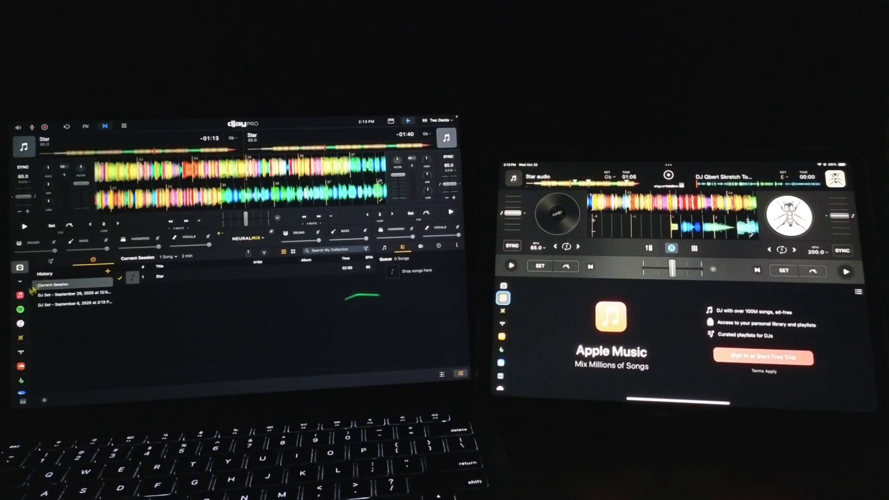
Switch the laptop's library source to Apple Music from the sidebar
click(20, 295)
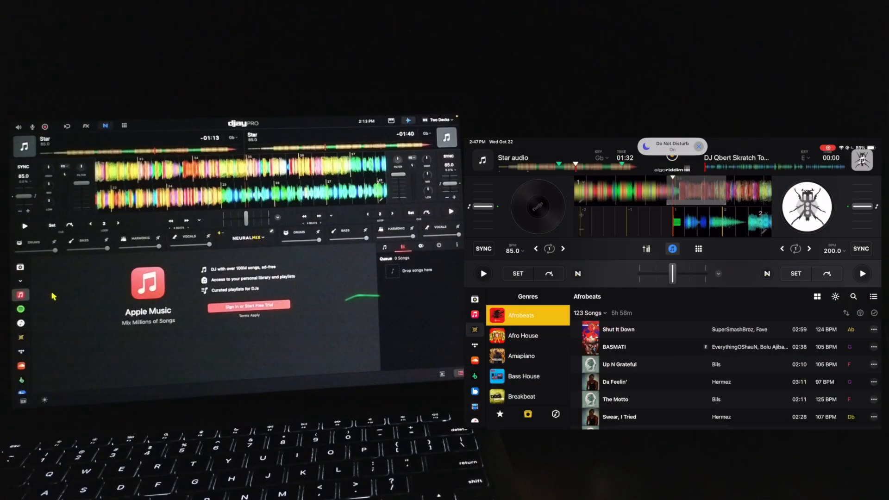
scroll(down, 3)
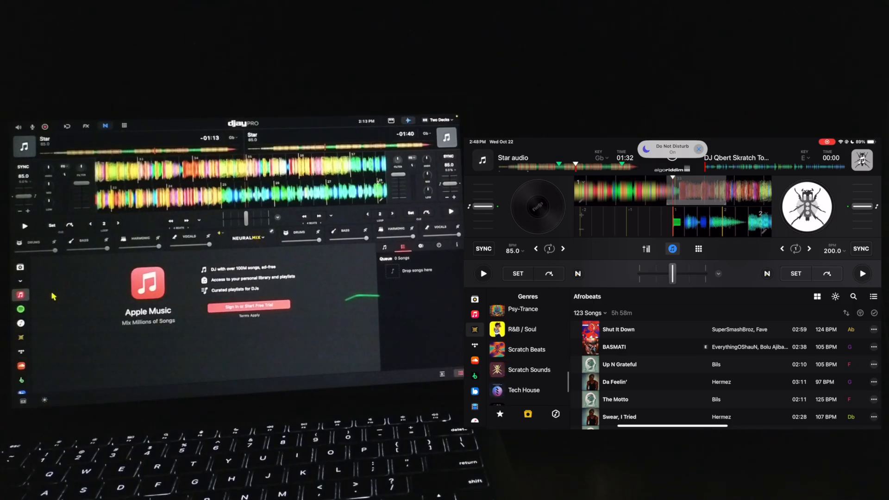
click(529, 369)
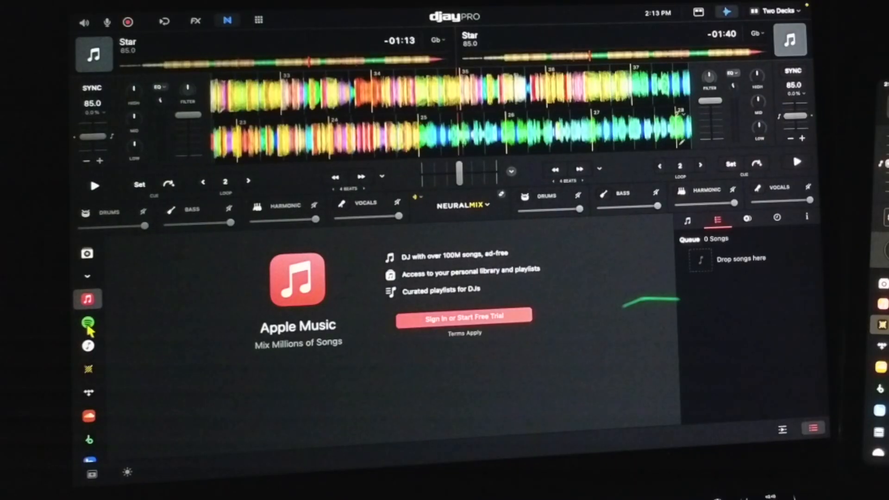
Switch the laptop's library to Spotify to list the Made to DJ playlists
click(88, 322)
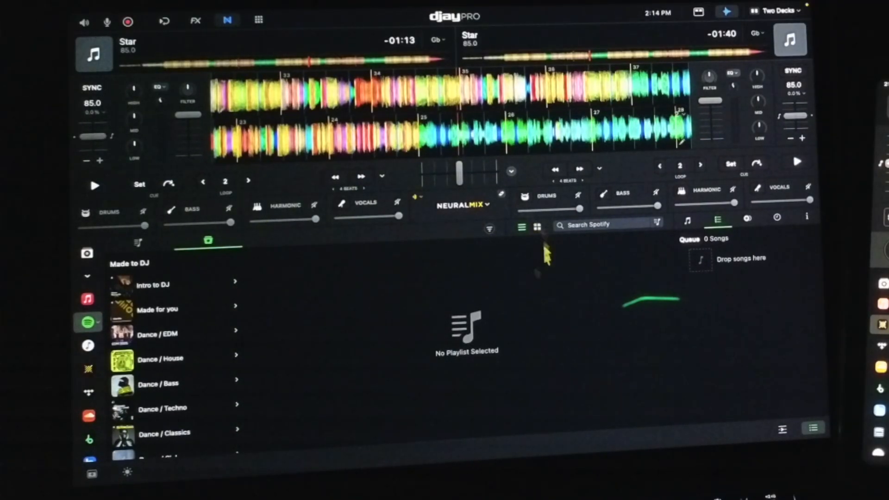
mouse_move(192, 365)
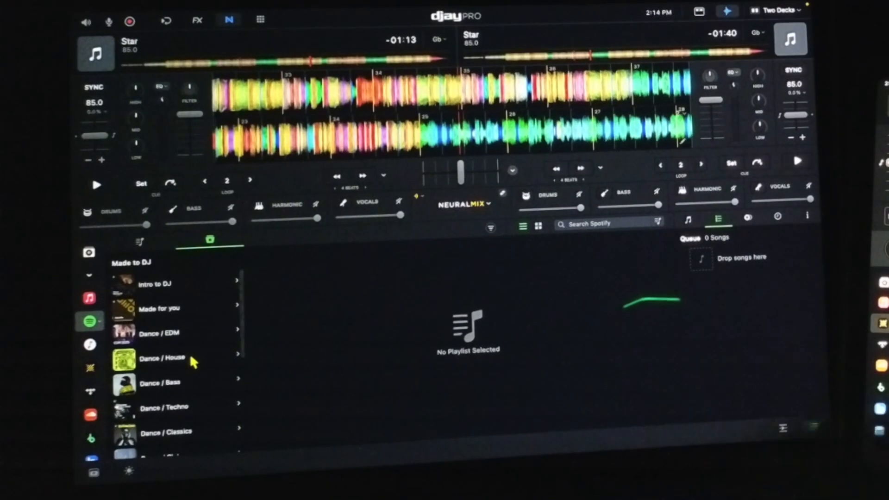